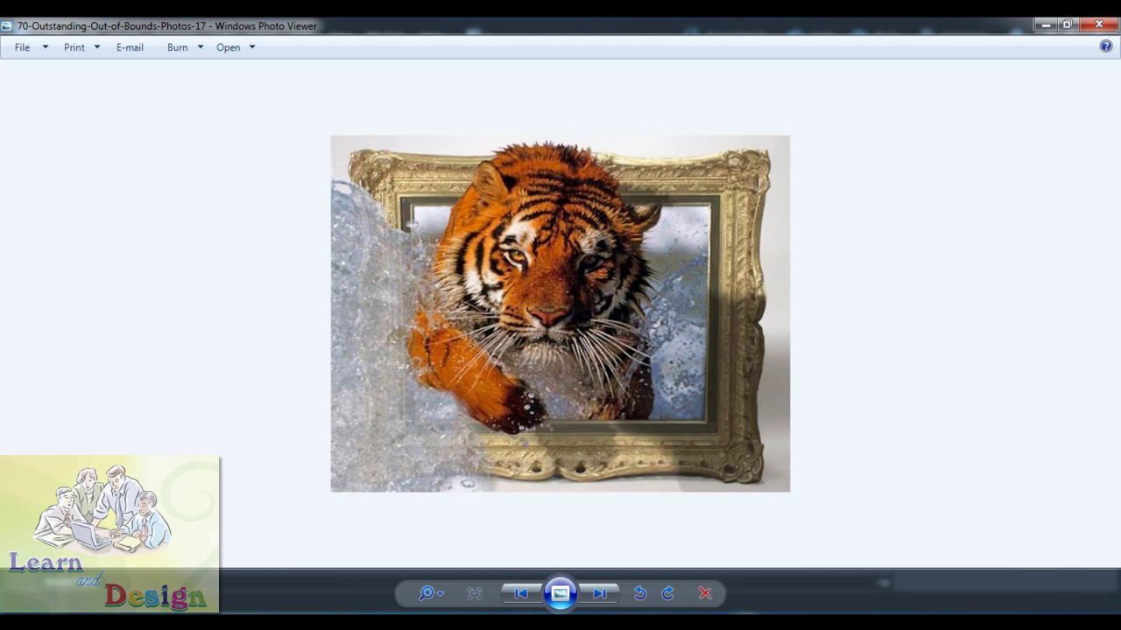
Page through six out-of-bounds examples to the girl lifted from a framed painting.
click(598, 592)
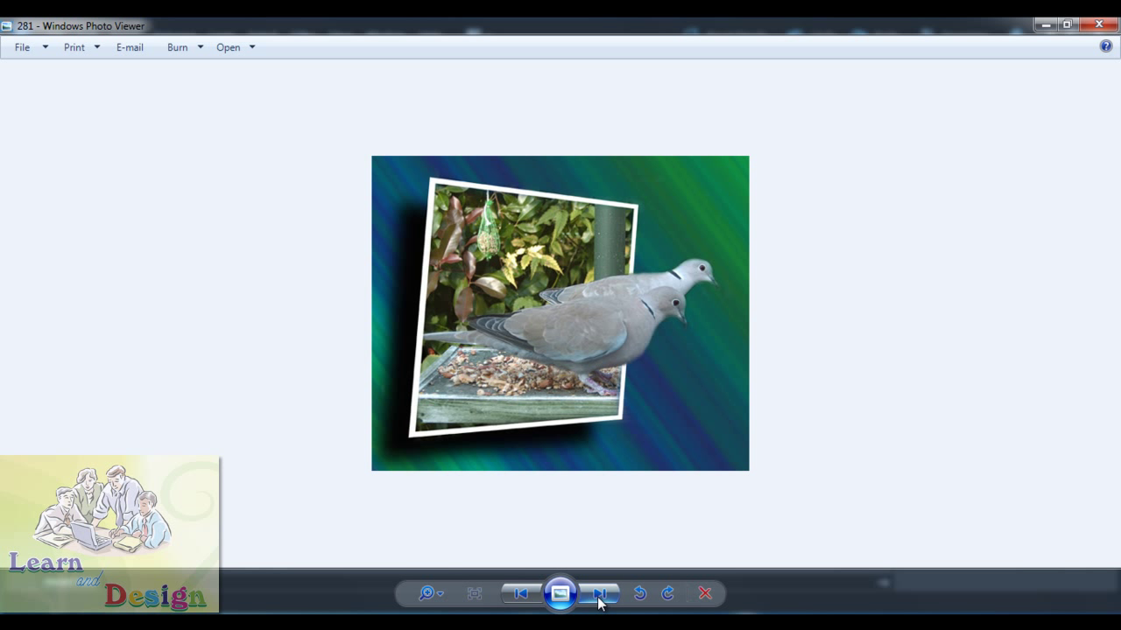
mouse_move(611, 577)
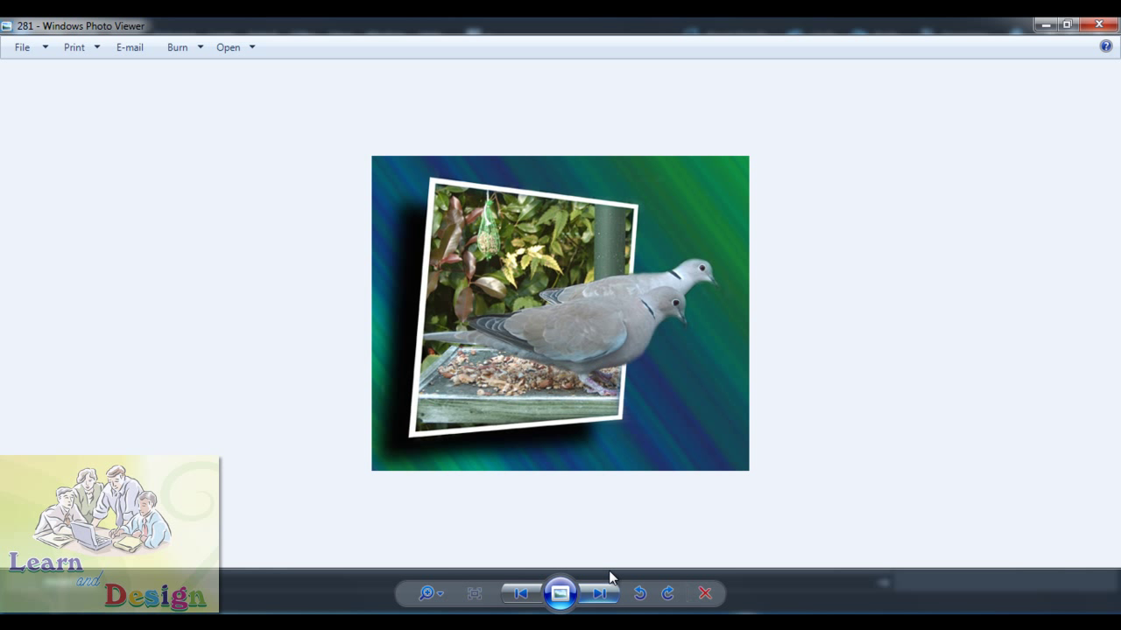
mouse_move(556, 344)
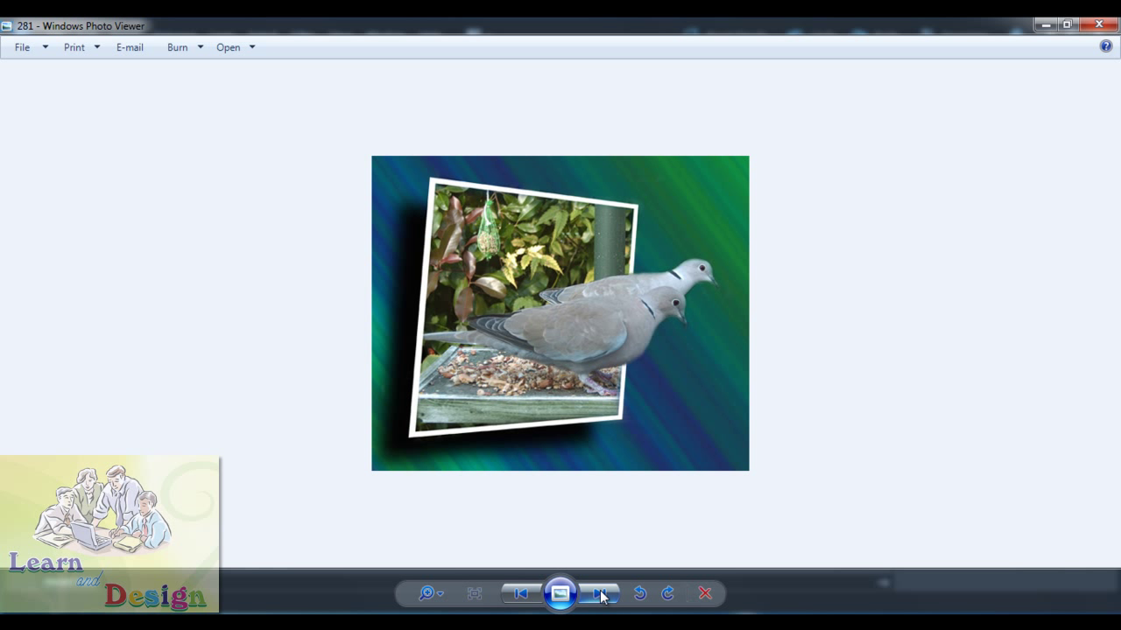
click(599, 593)
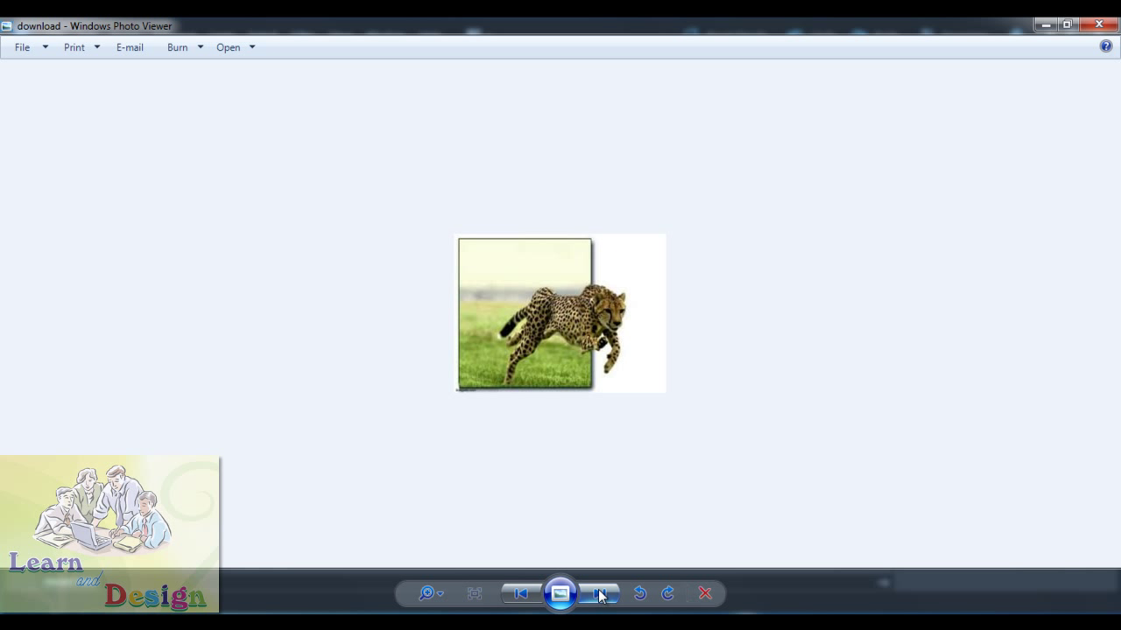
click(599, 593)
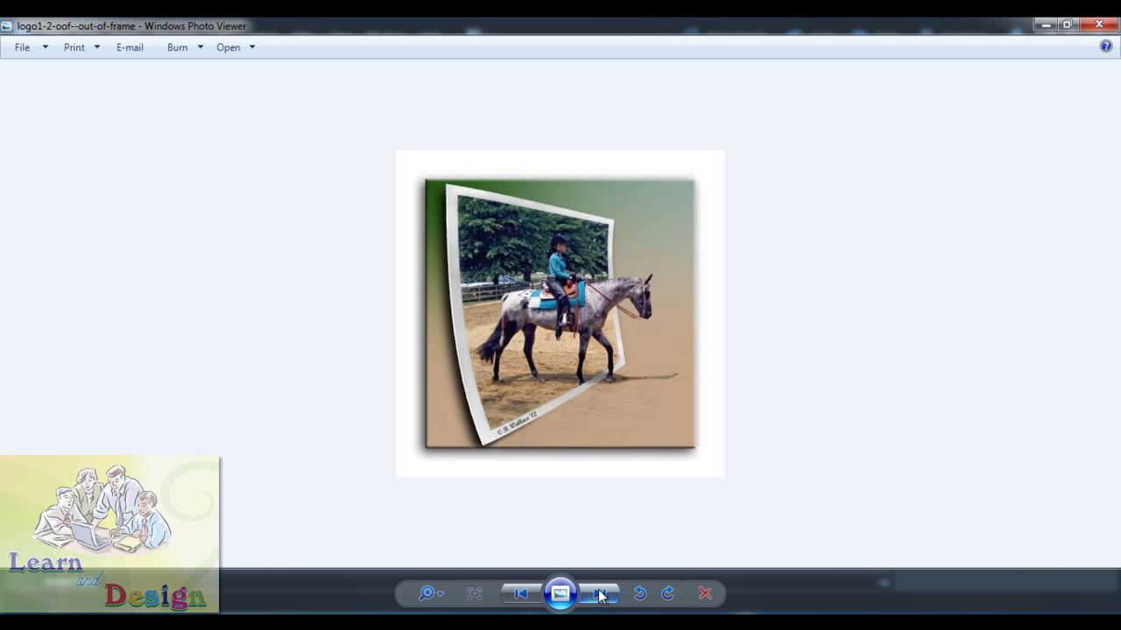
click(599, 594)
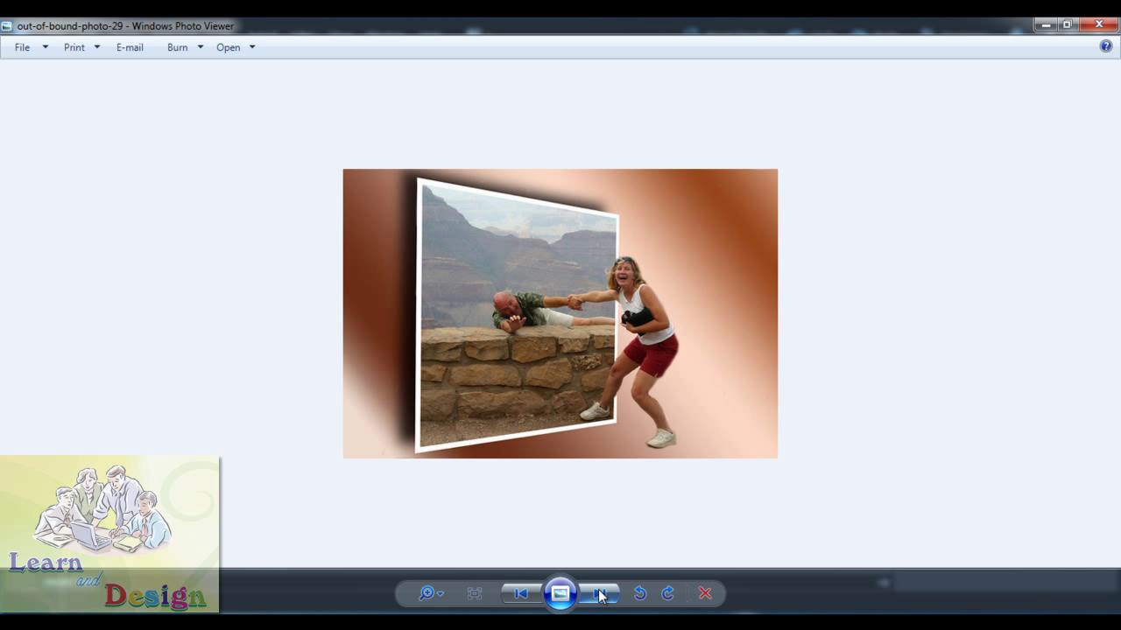
click(600, 593)
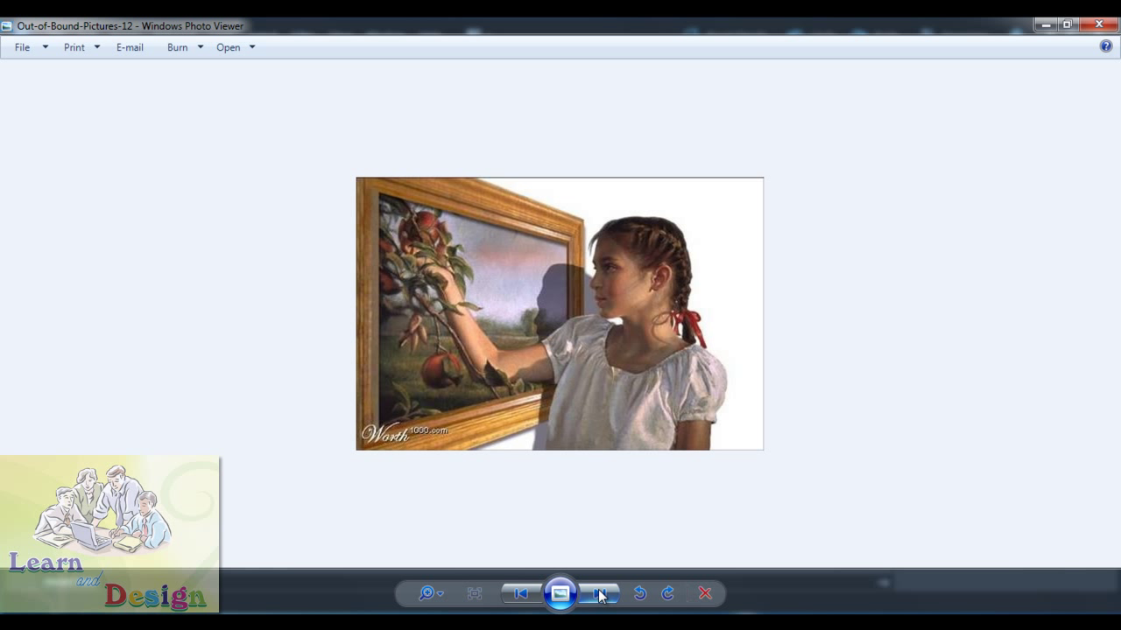
click(600, 593)
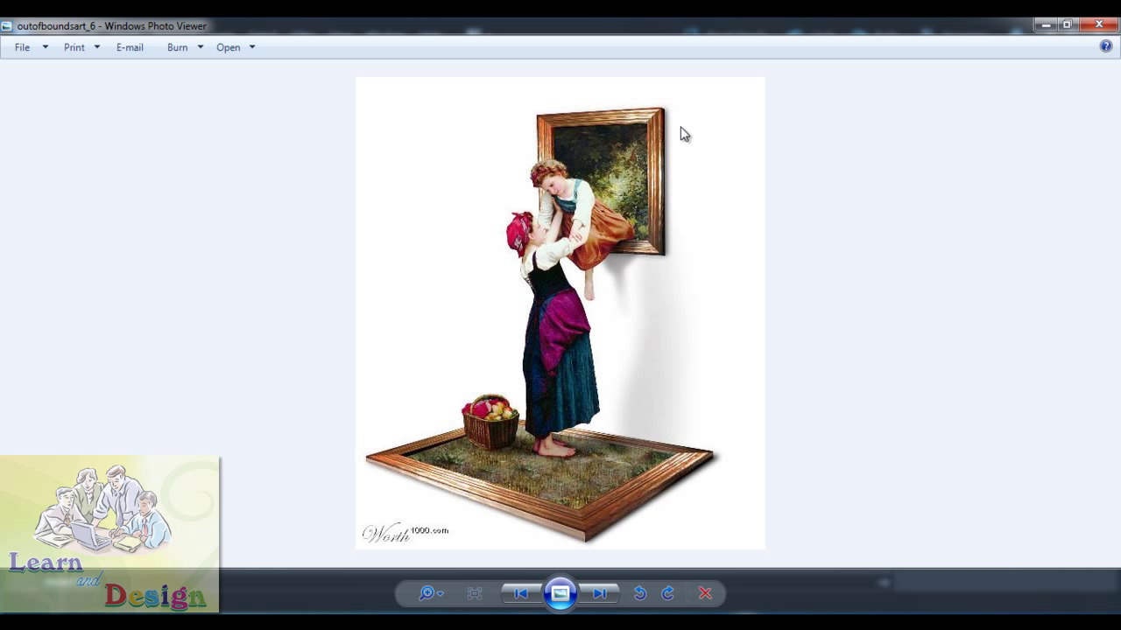
mouse_move(629, 385)
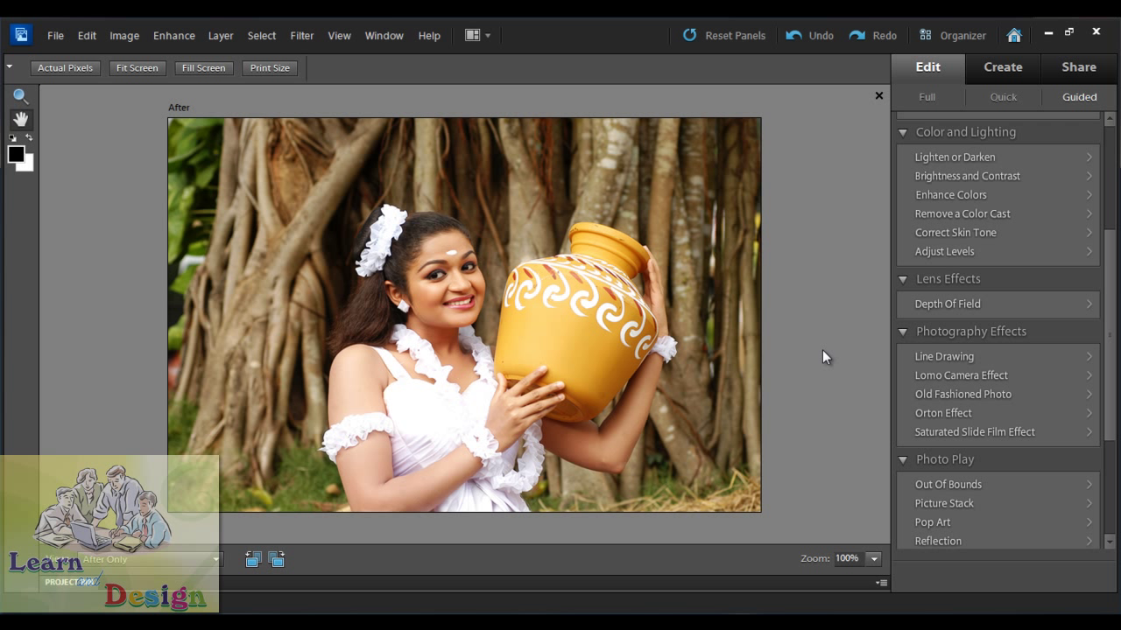
mouse_move(564, 298)
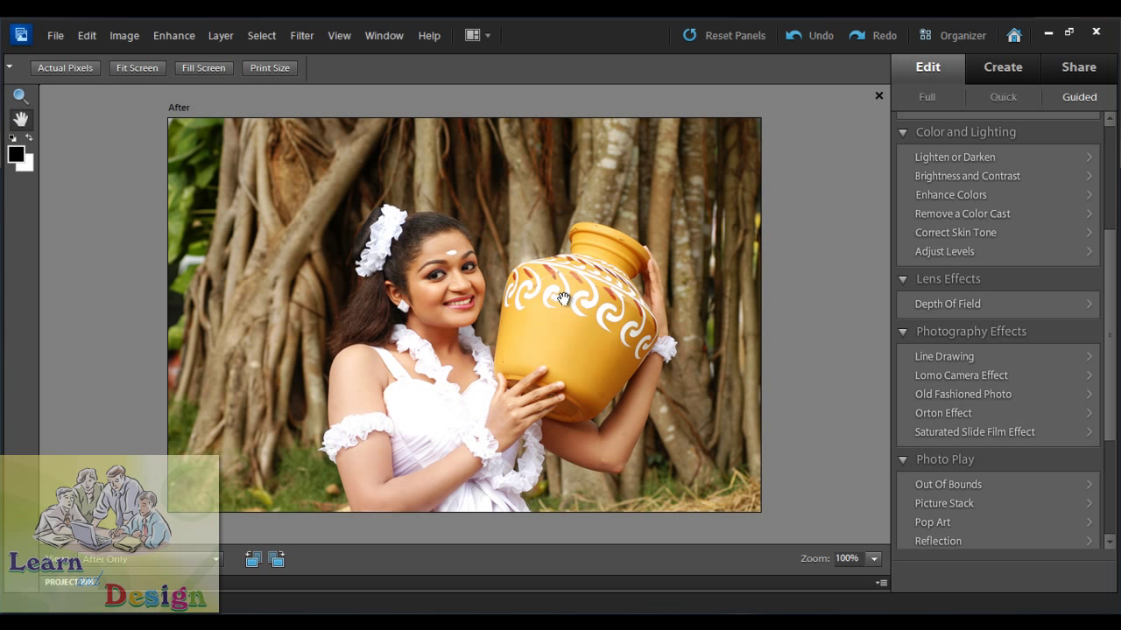
mouse_move(506, 203)
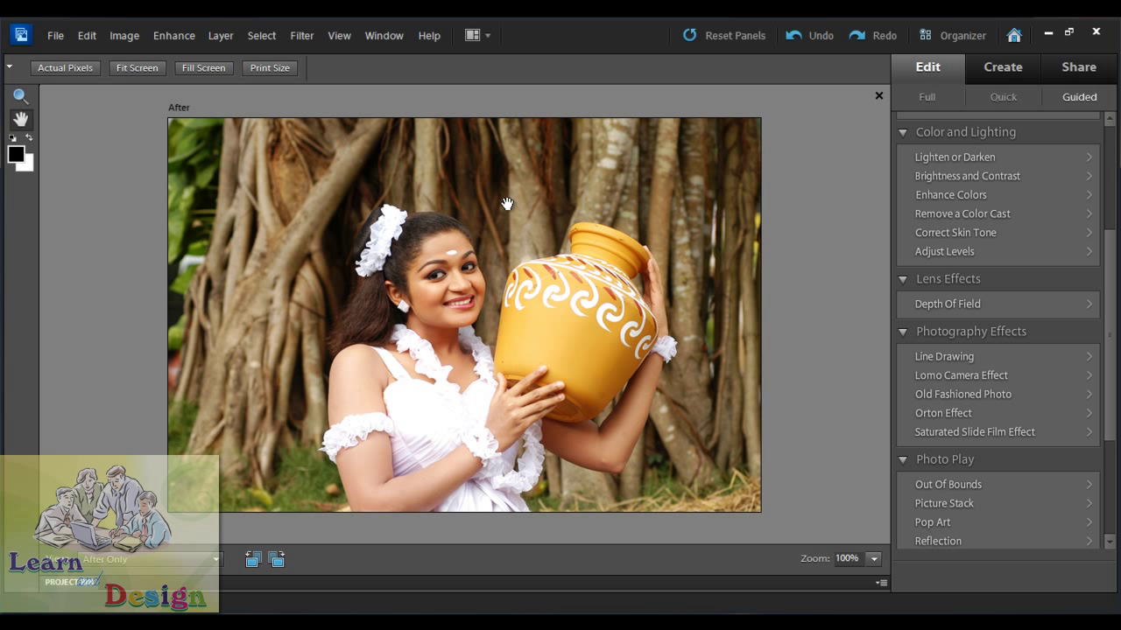
mouse_move(387, 521)
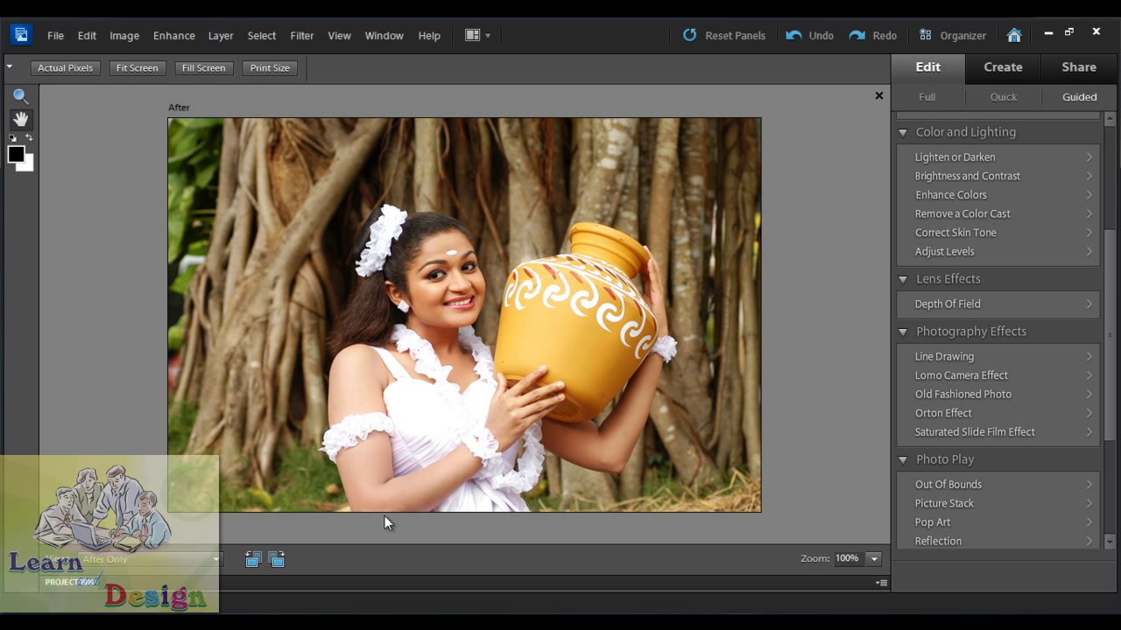
mouse_move(611, 300)
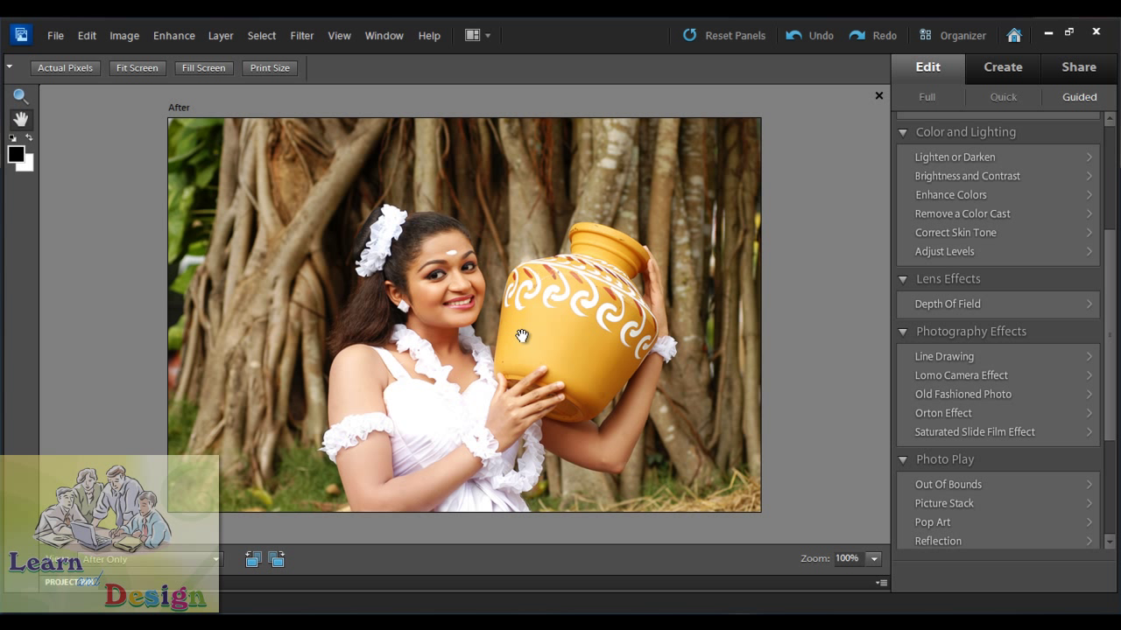
mouse_move(665, 307)
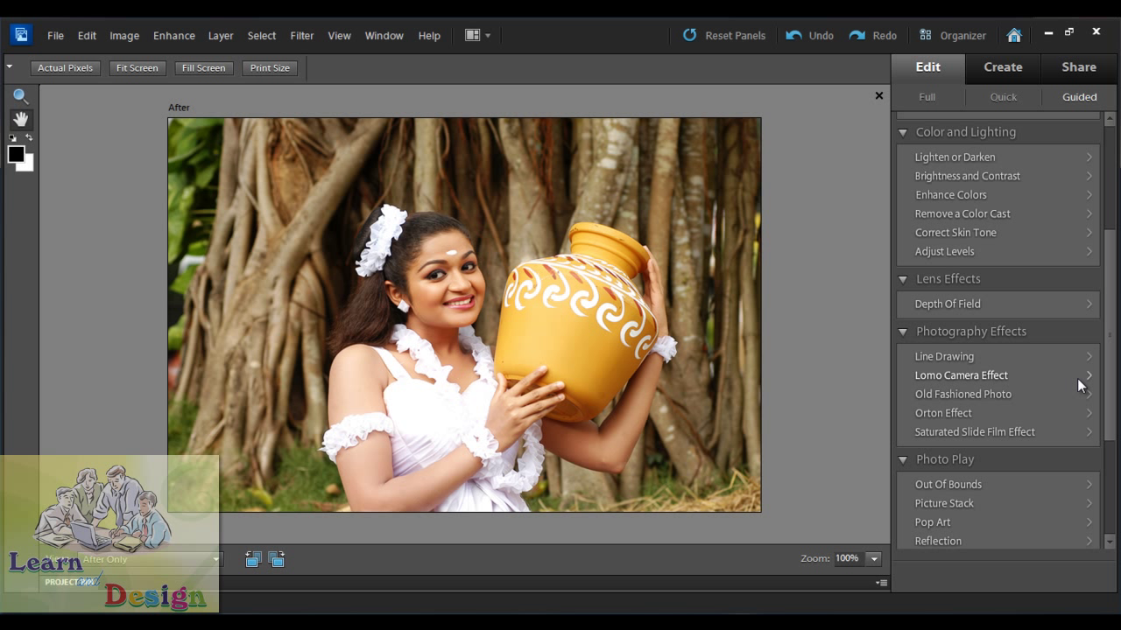
Start the Out Of Bounds guided edit under Photo Play for the yellow-pot photo.
scroll(down, 3)
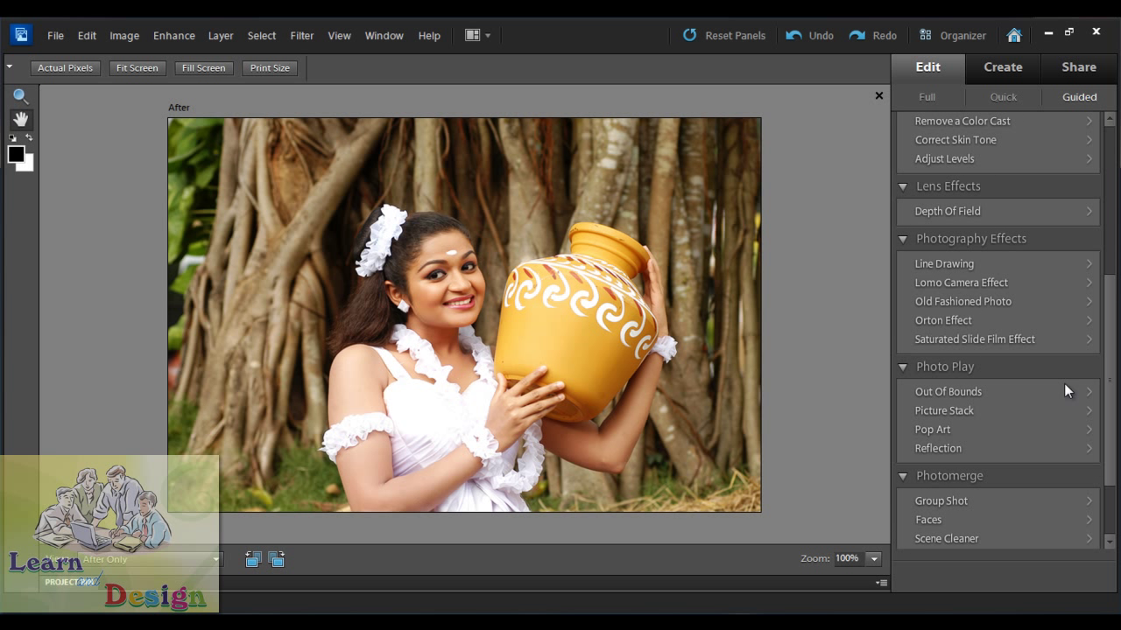
mouse_move(963, 402)
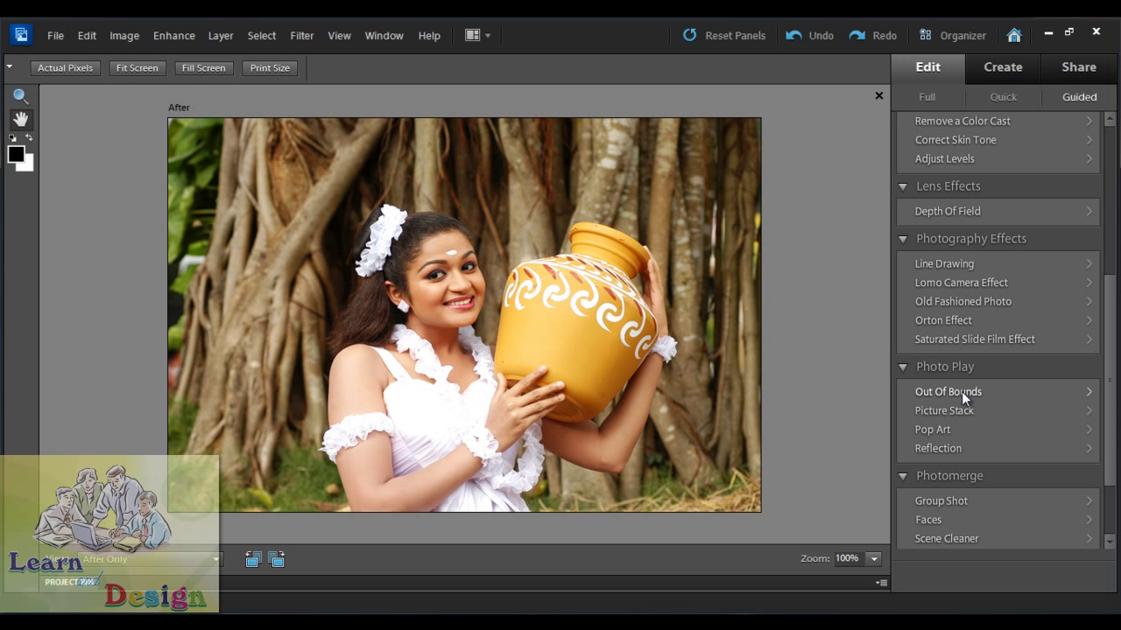
click(945, 391)
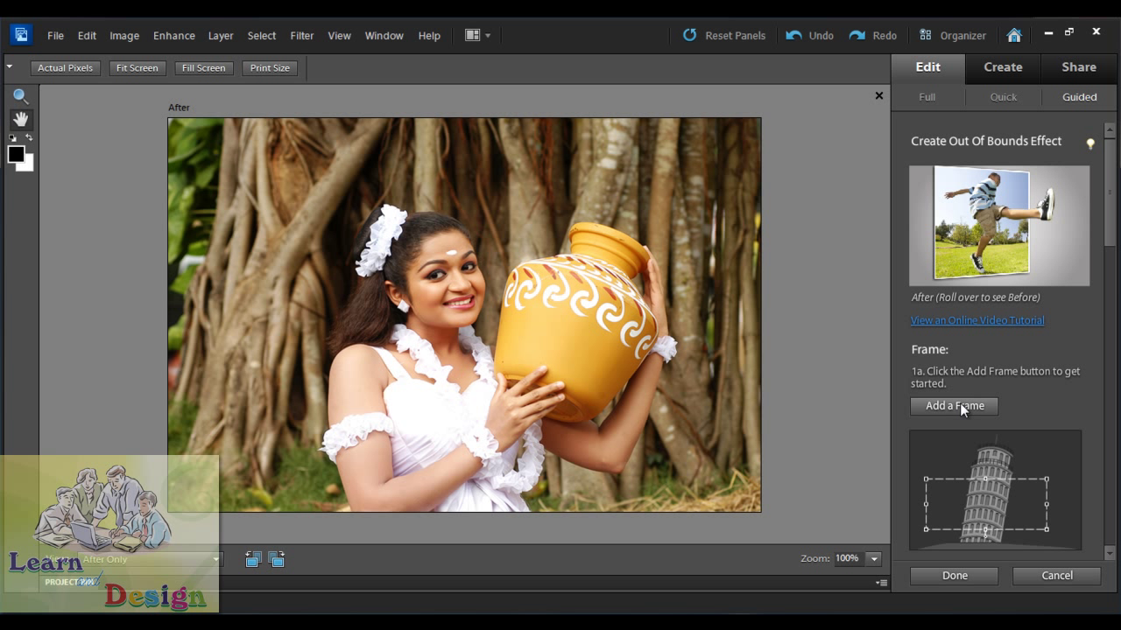
Add a frame, reshape it into a tall narrow portrait around the woman, and commit it.
click(954, 406)
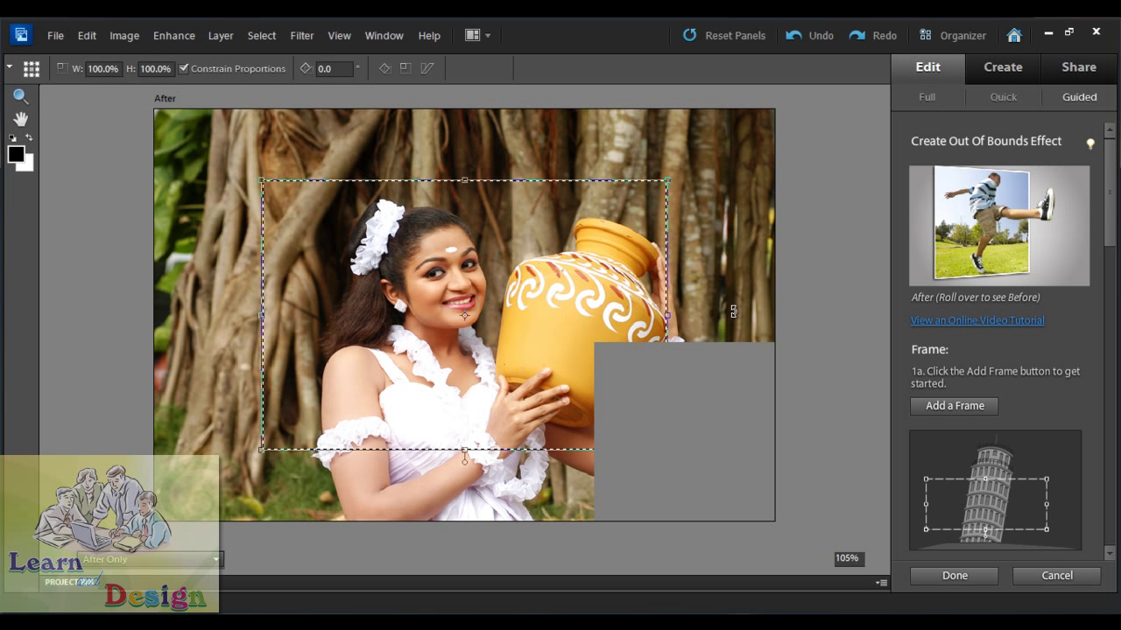
drag(465, 167, 436, 135)
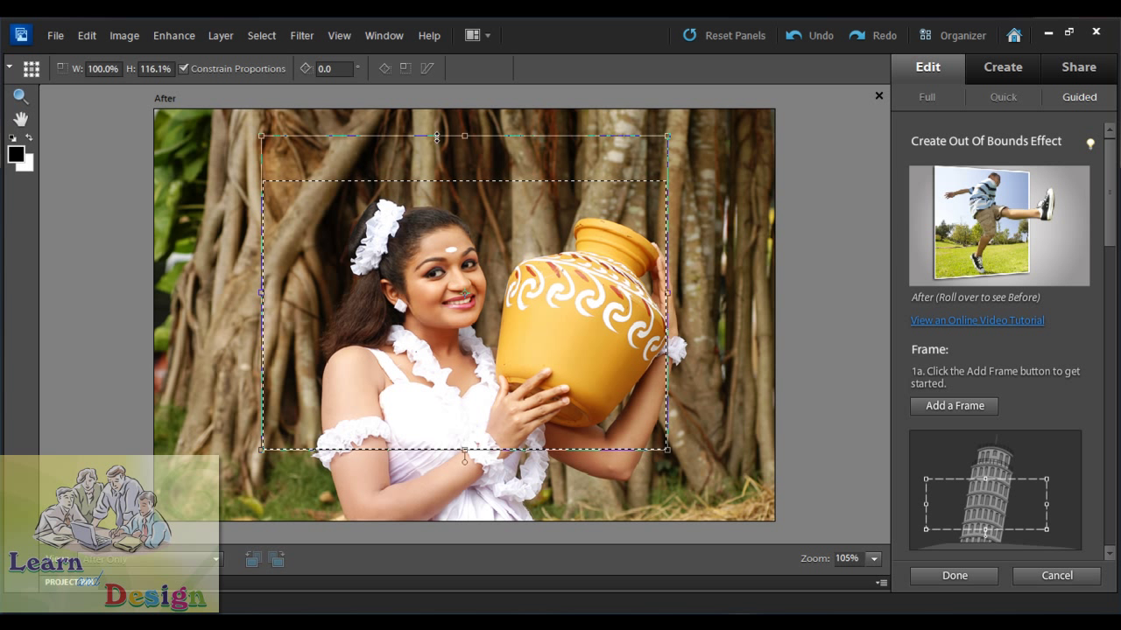
drag(667, 290, 563, 290)
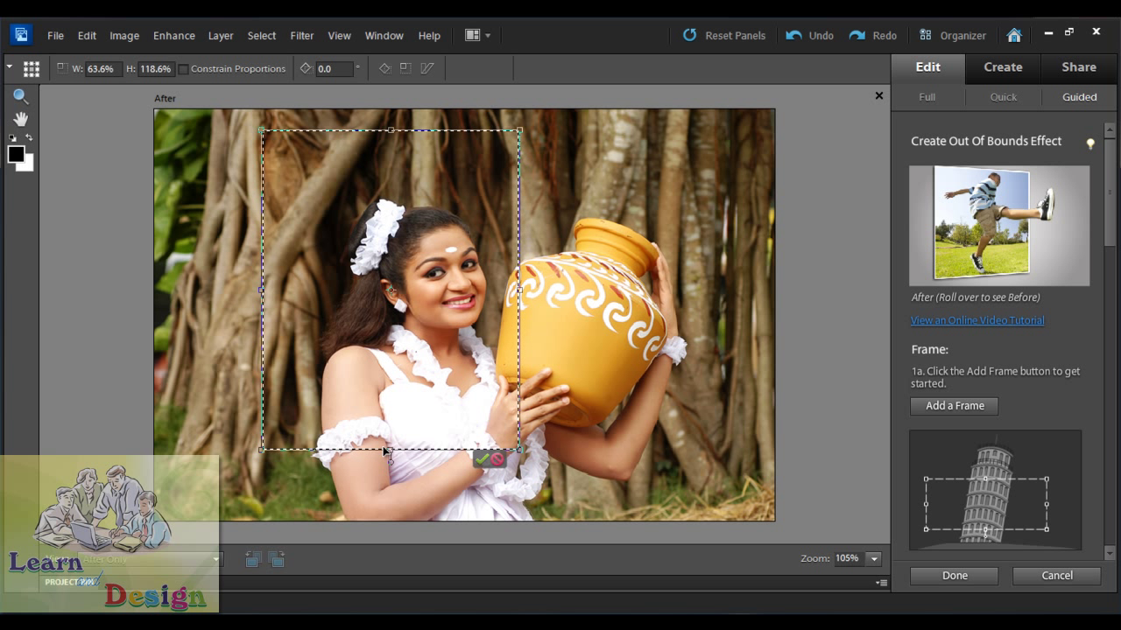
drag(391, 451, 391, 516)
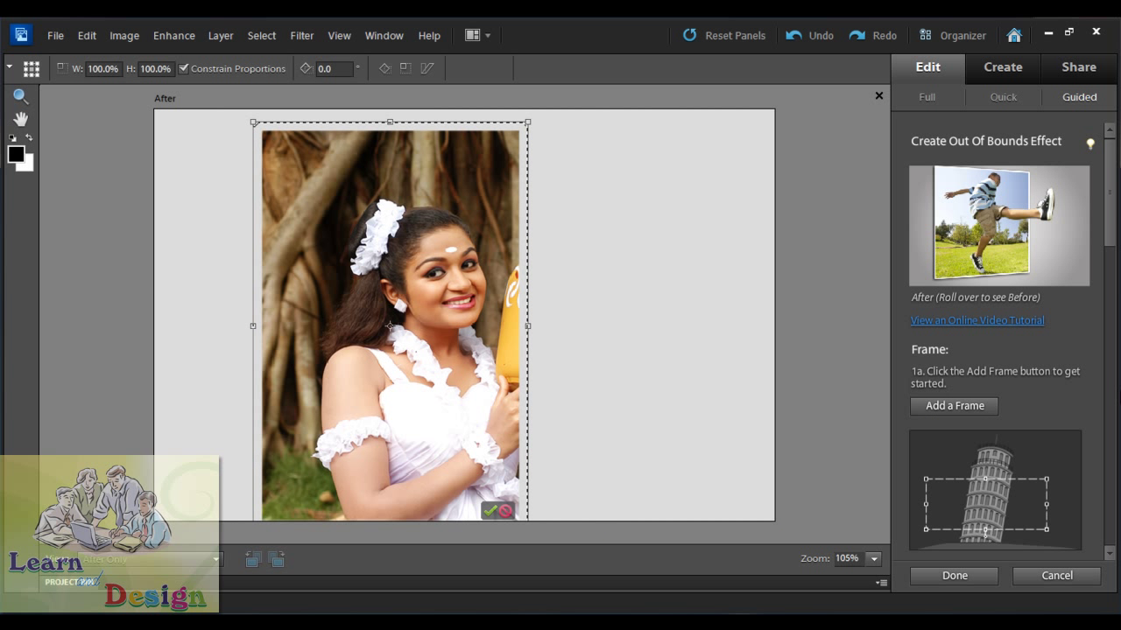
scroll(down, 3)
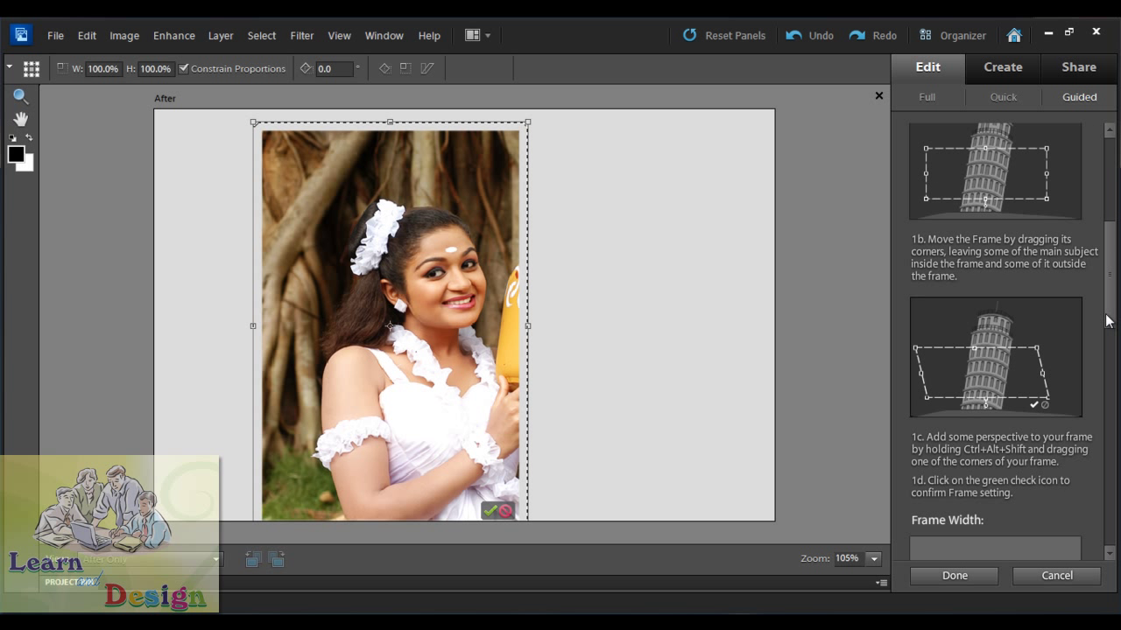
scroll(down, 3)
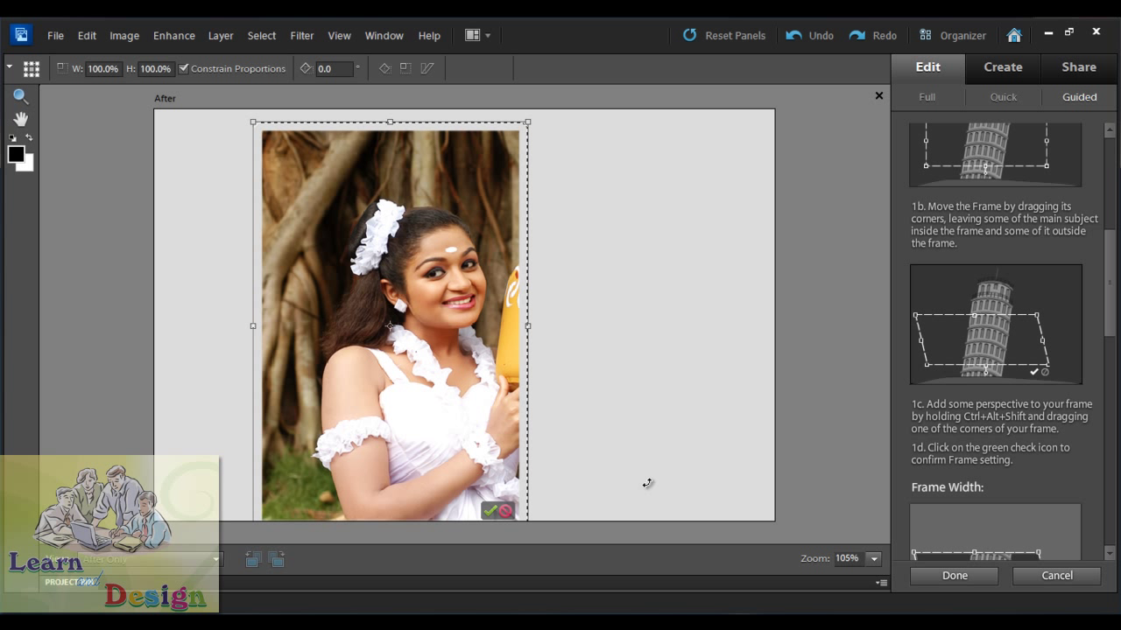
mouse_move(491, 514)
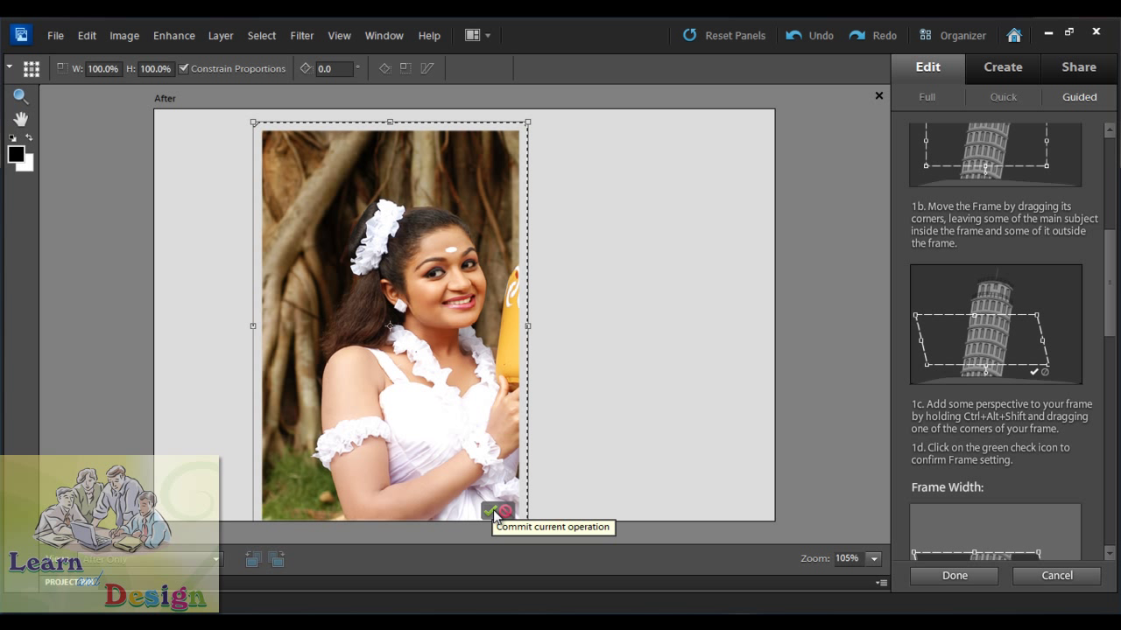
click(489, 512)
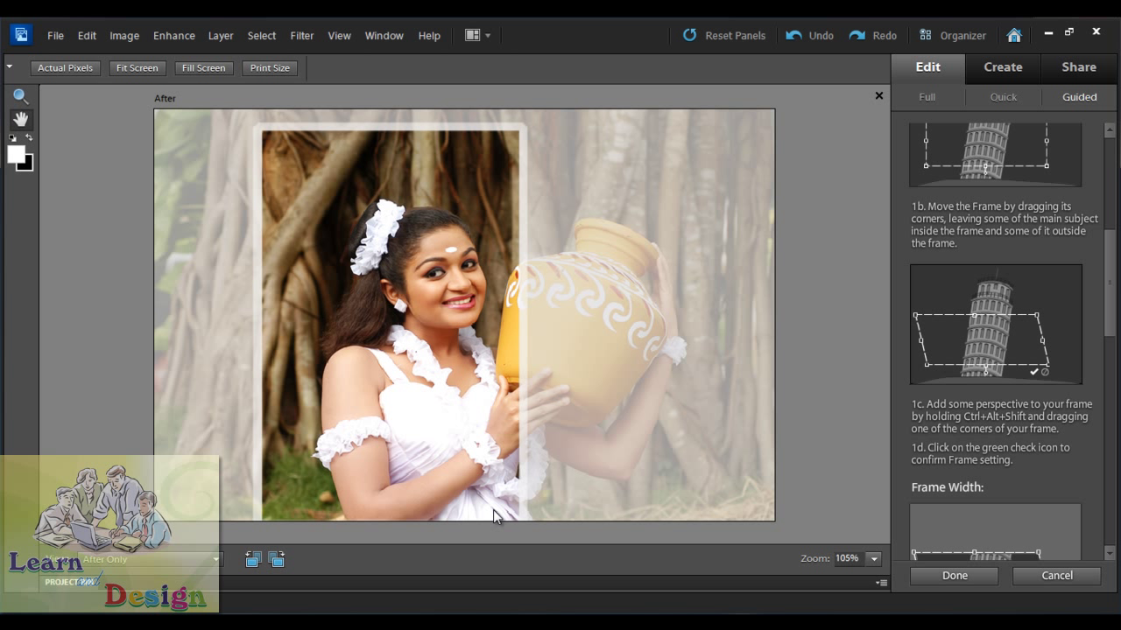
mouse_move(615, 335)
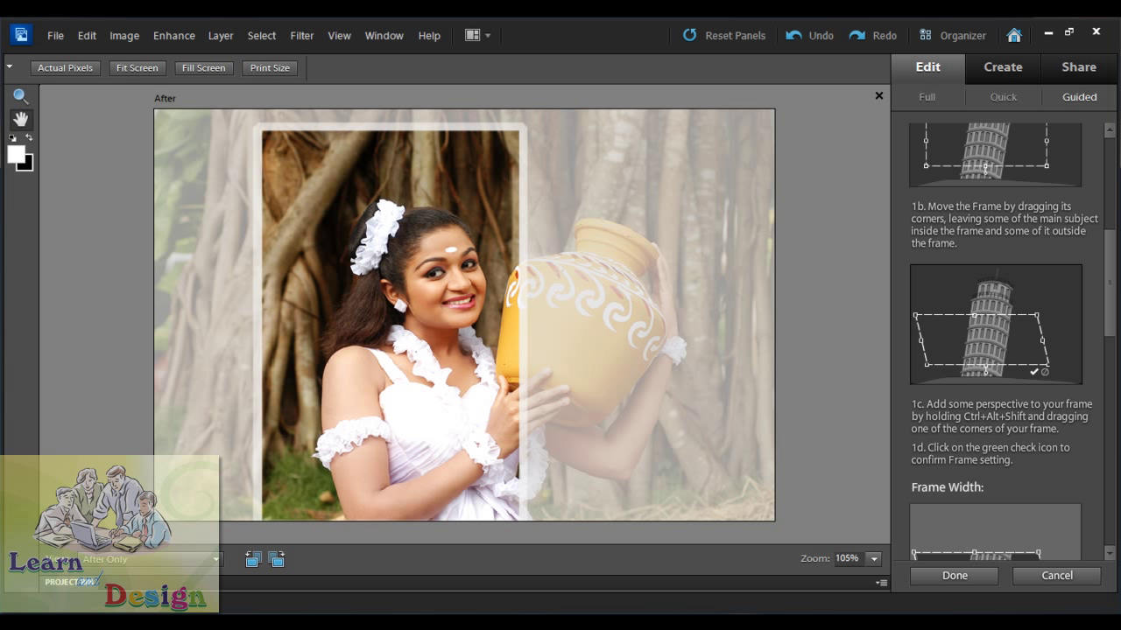
Create the out-of-bounds effect from the selected pot and arm crossing the frame border.
scroll(down, 3)
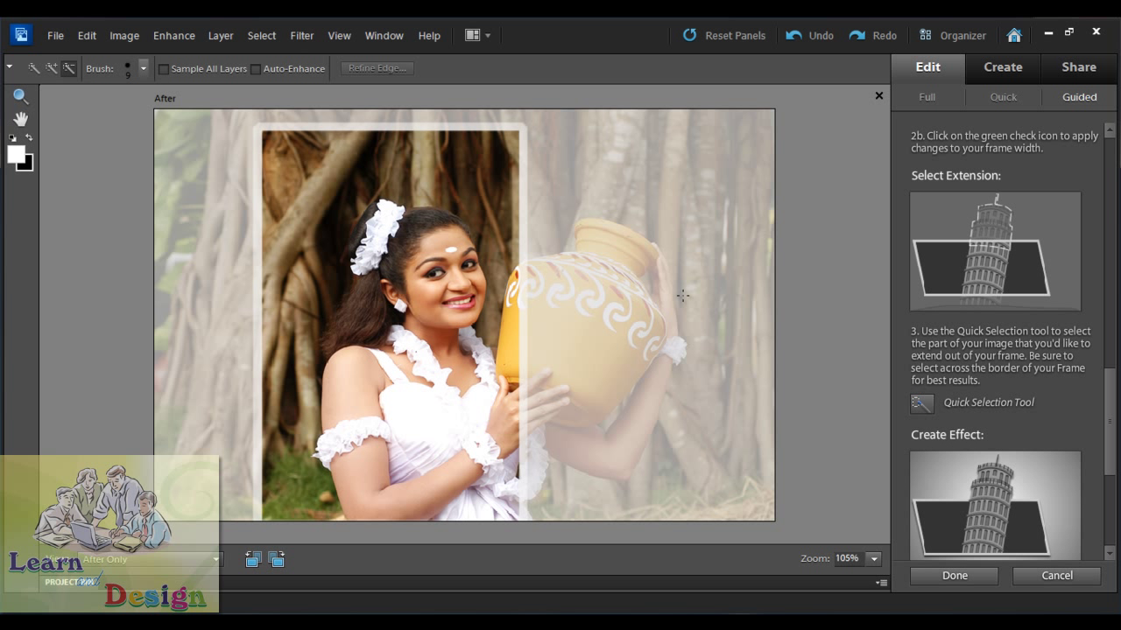
mouse_move(585, 234)
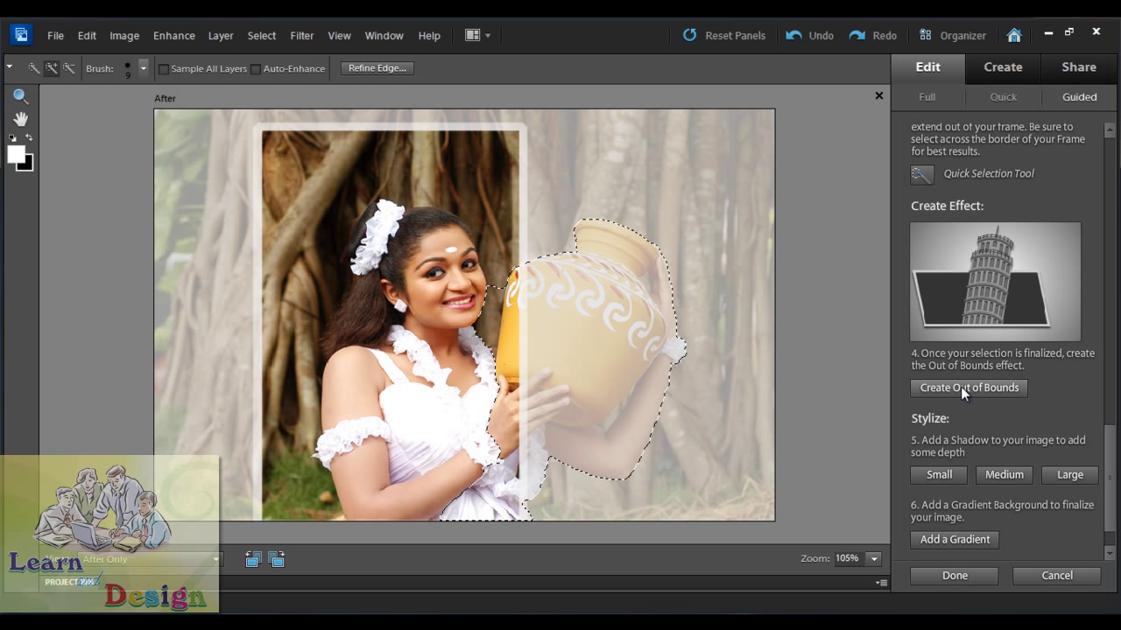
click(969, 388)
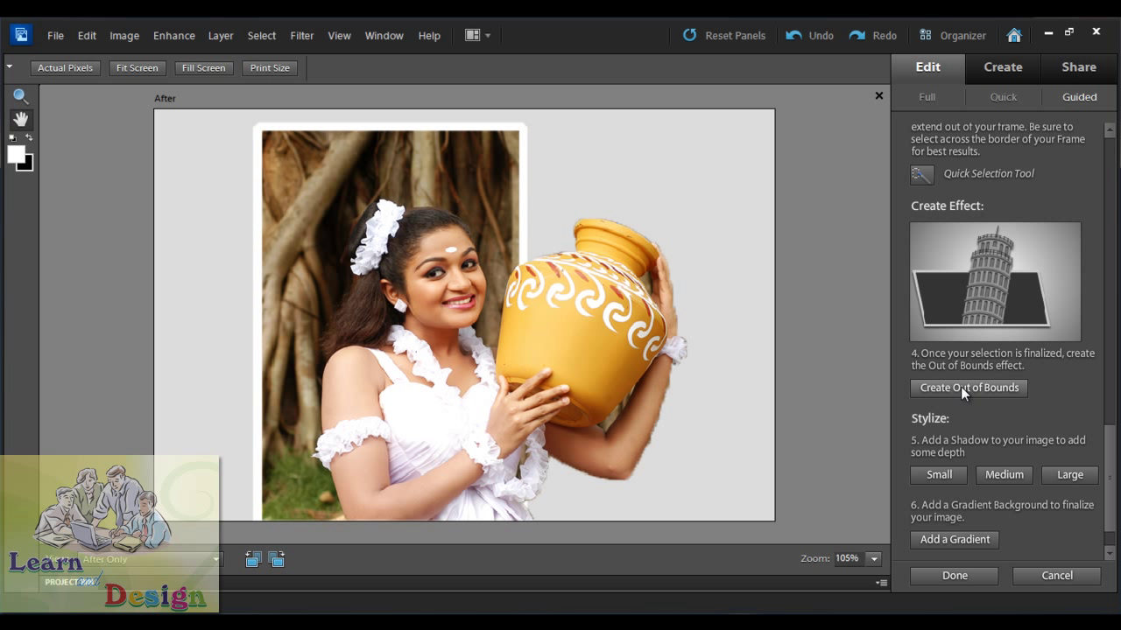
mouse_move(1037, 512)
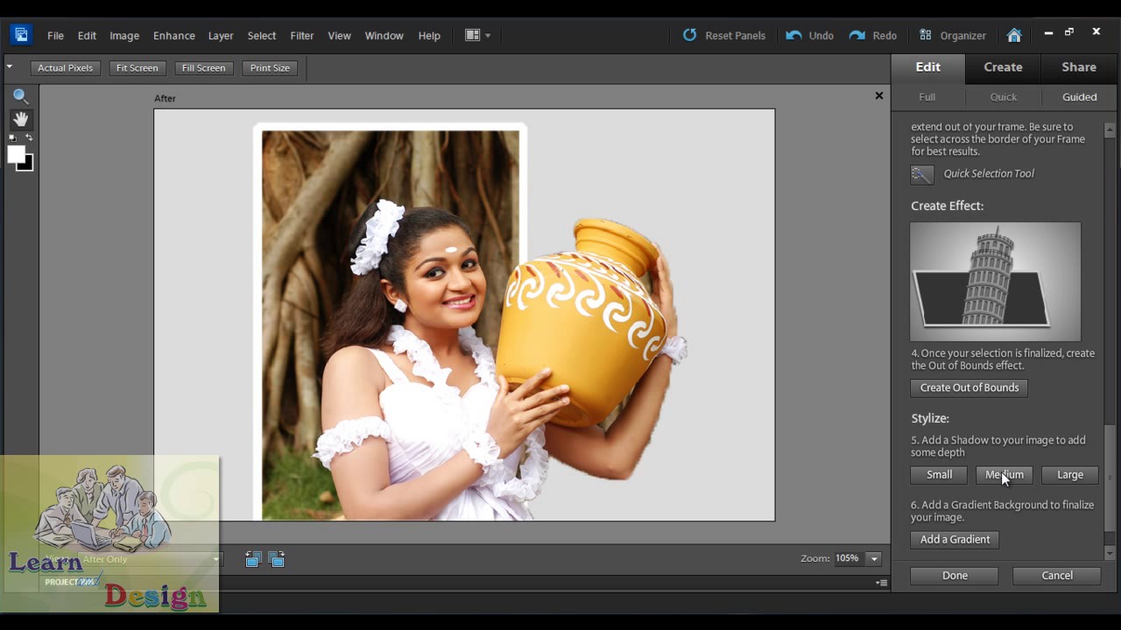
Apply the Medium drop shadow under Stylize.
click(1003, 476)
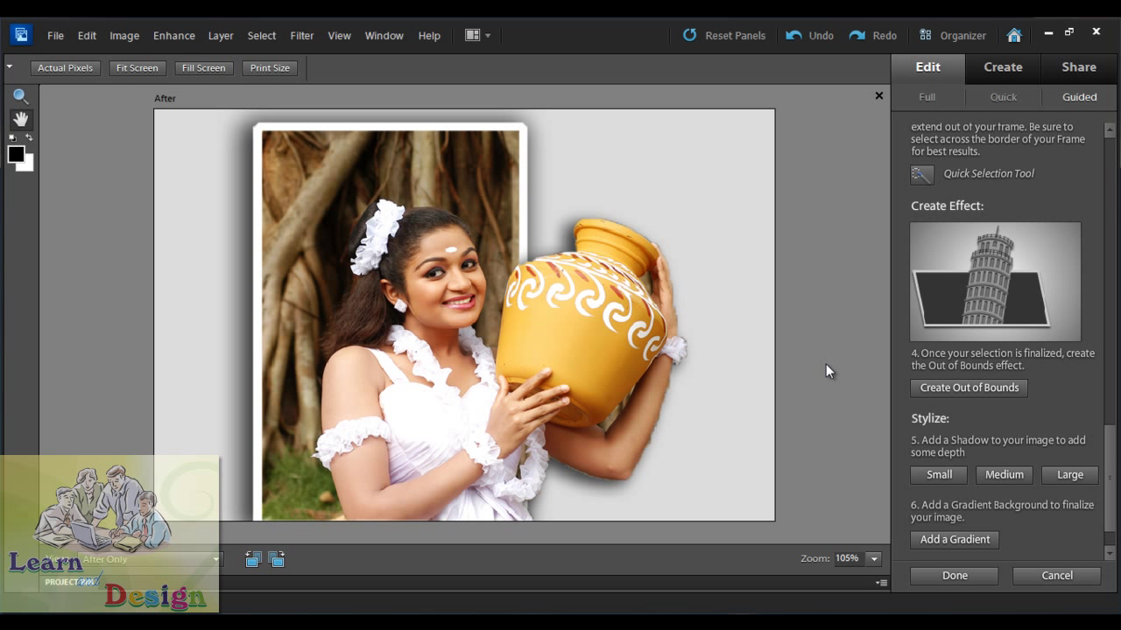
mouse_move(834, 372)
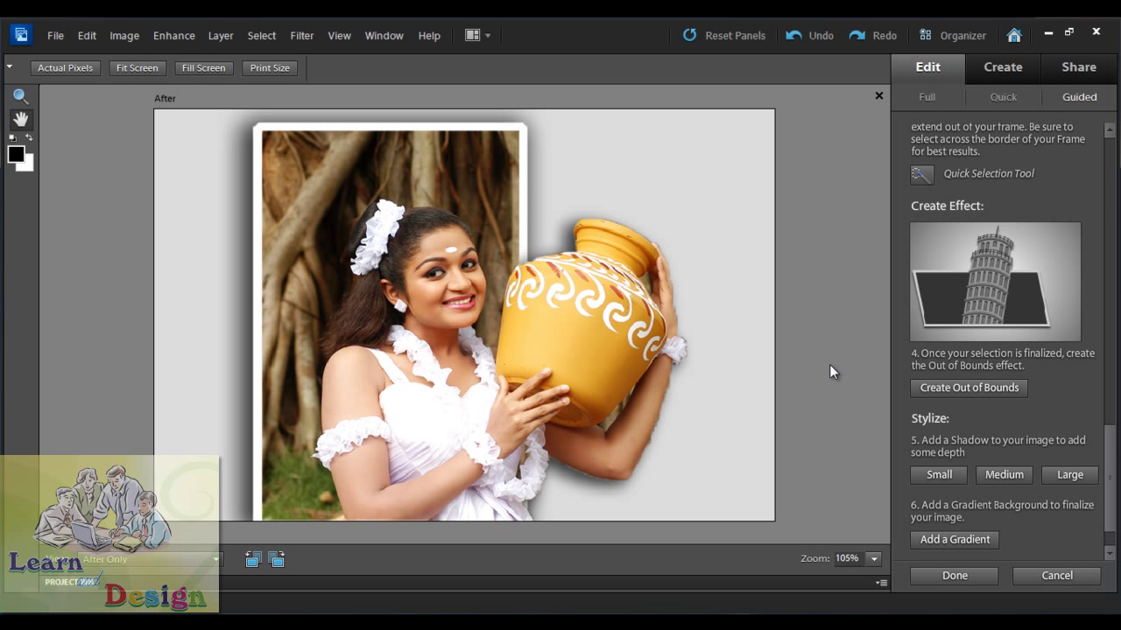